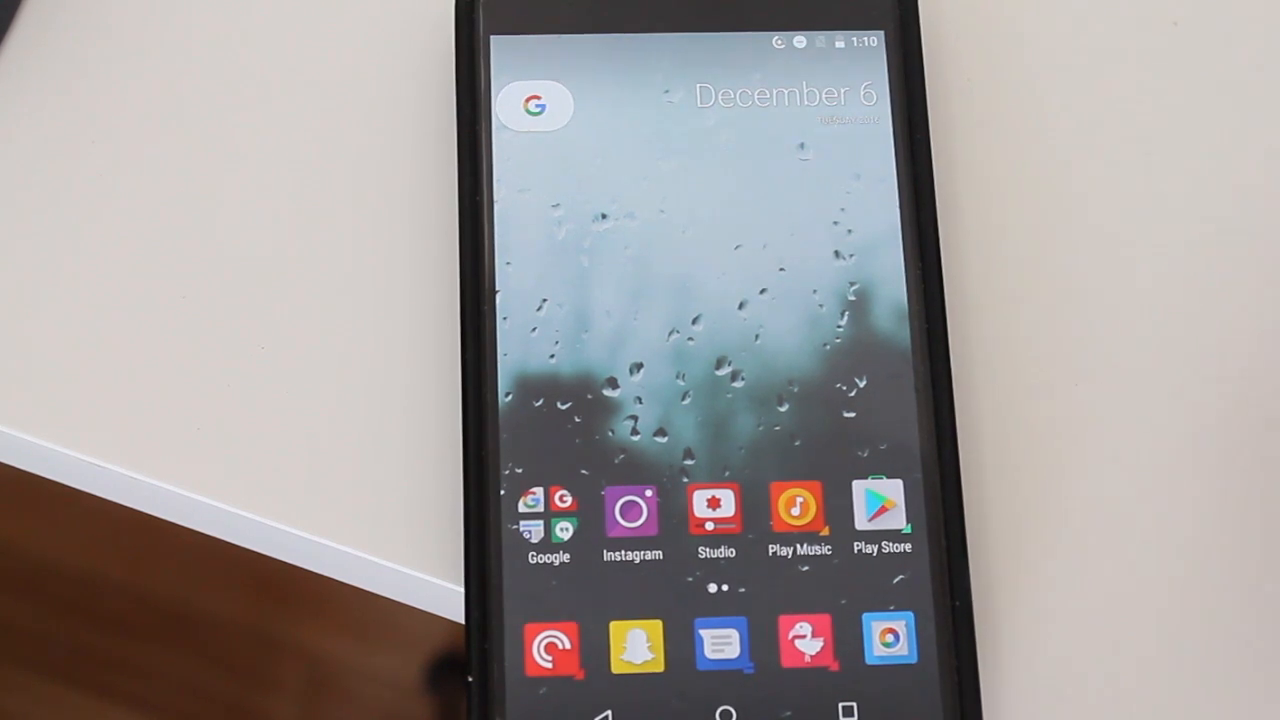
# - Expand the Quick Settings panel fully, revealing the custom Add task, New note and New tweet tiles
pyautogui.moveTo(700, 40); pyautogui.dragTo(700, 300)
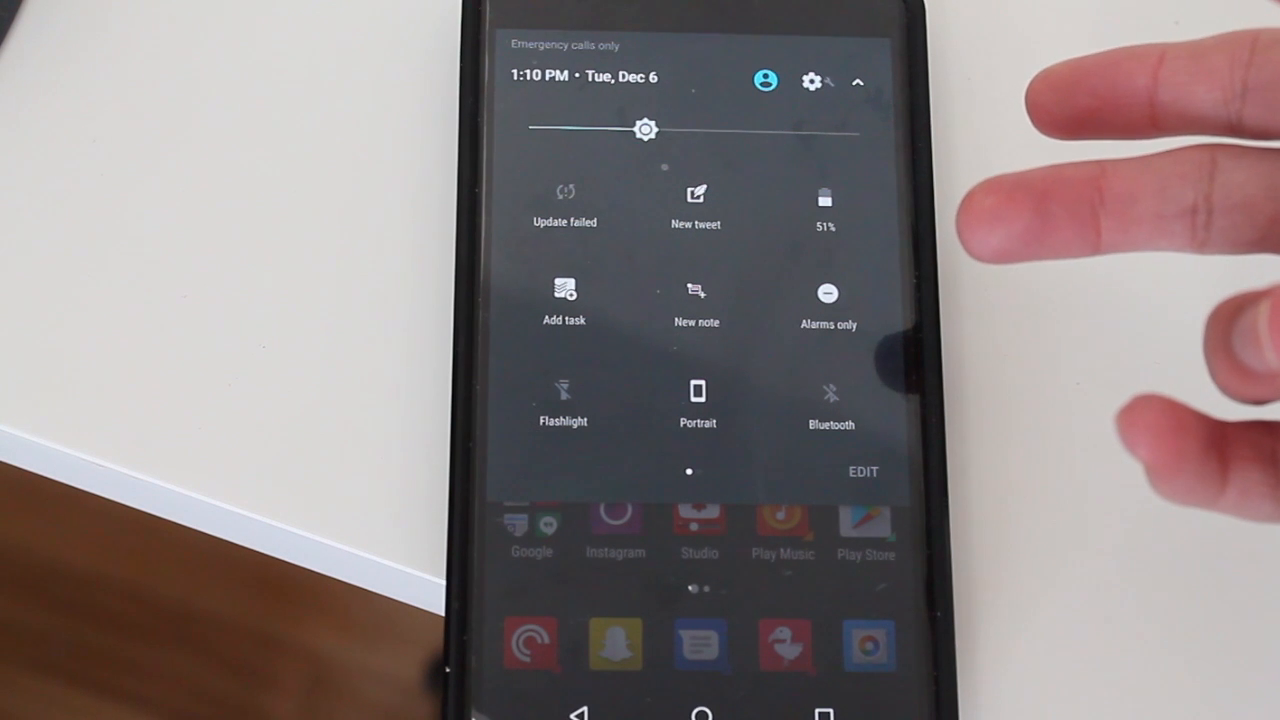
pyautogui.moveTo(1100, 150)
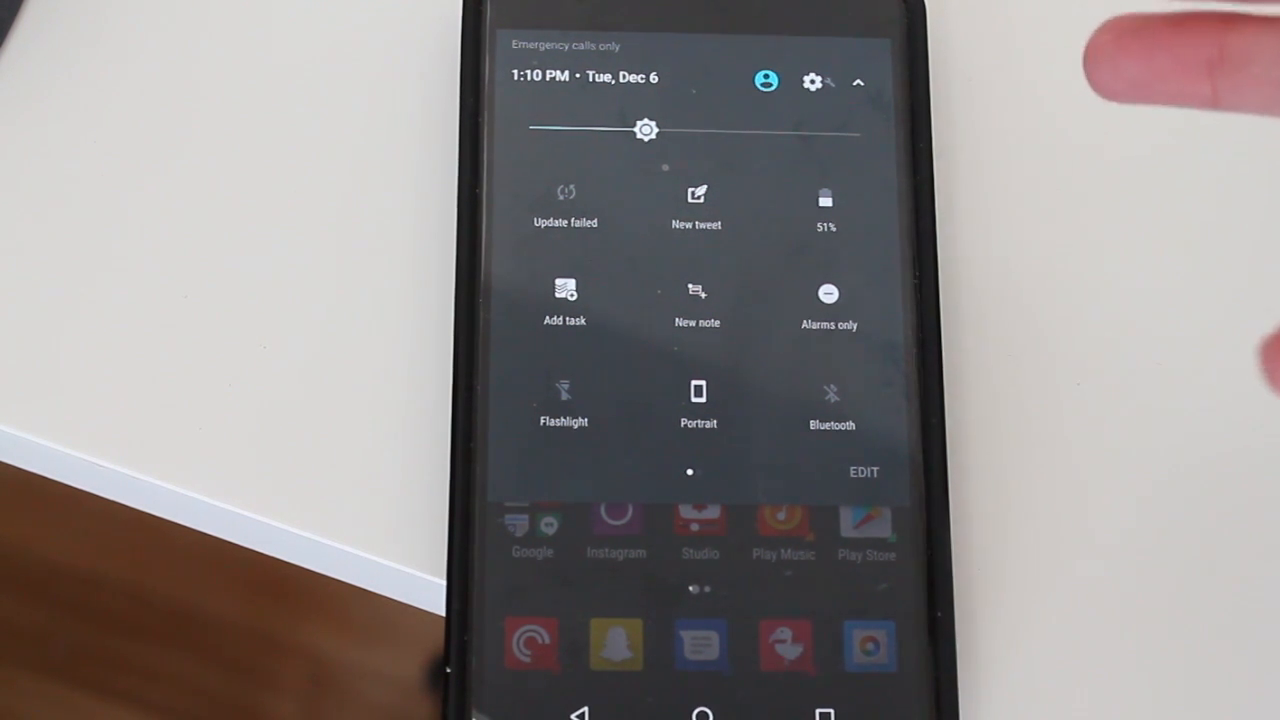
pyautogui.moveTo(1120, 250)
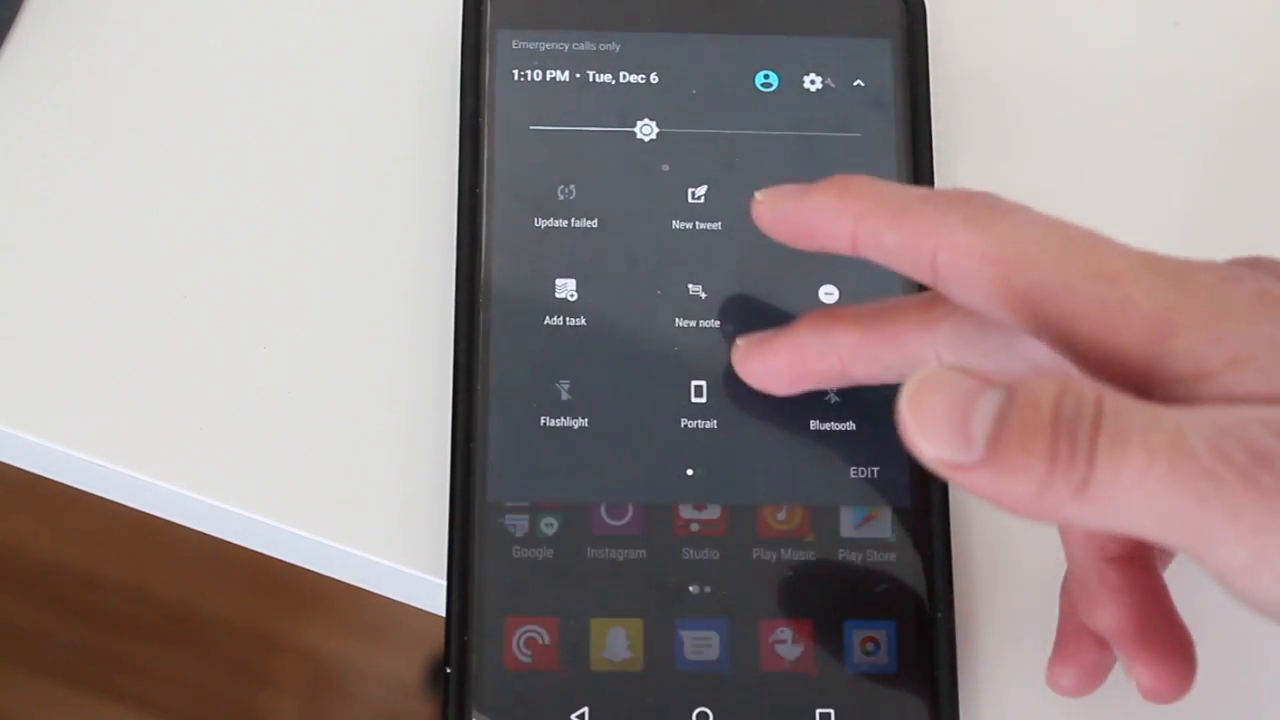
pyautogui.click(828, 300)
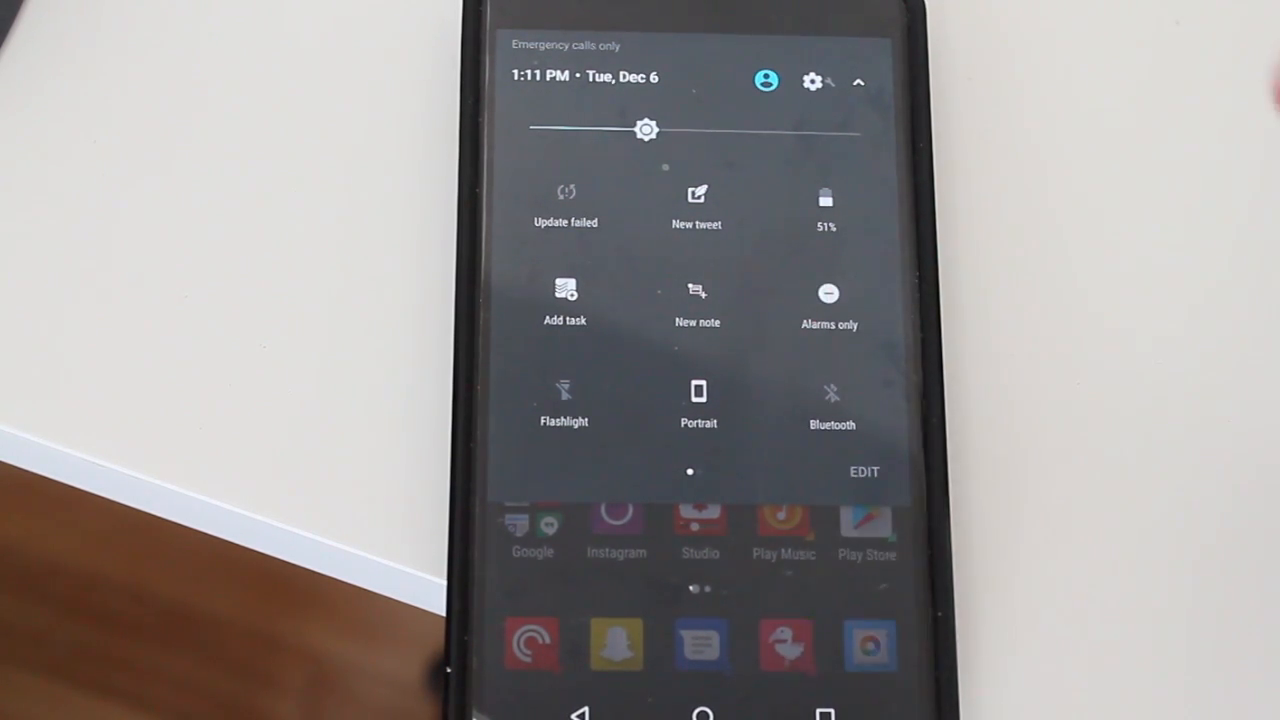
pyautogui.moveTo(1240, 360)
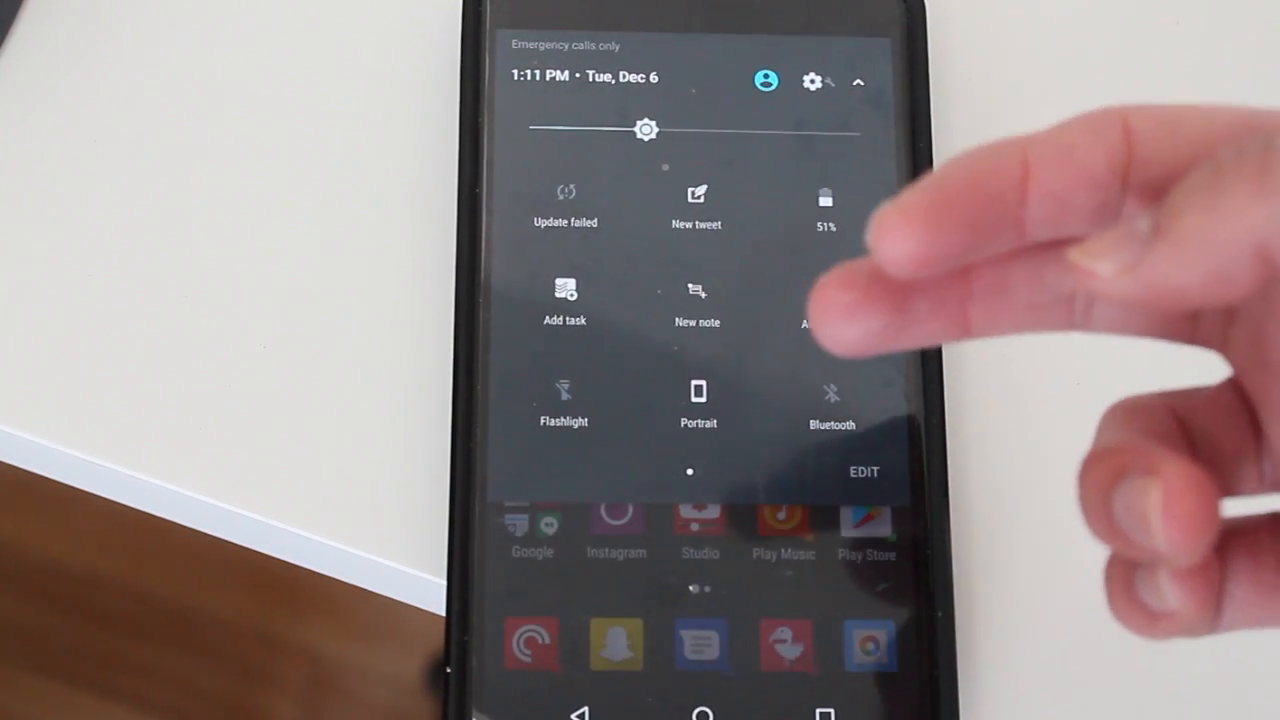
pyautogui.click(828, 300)
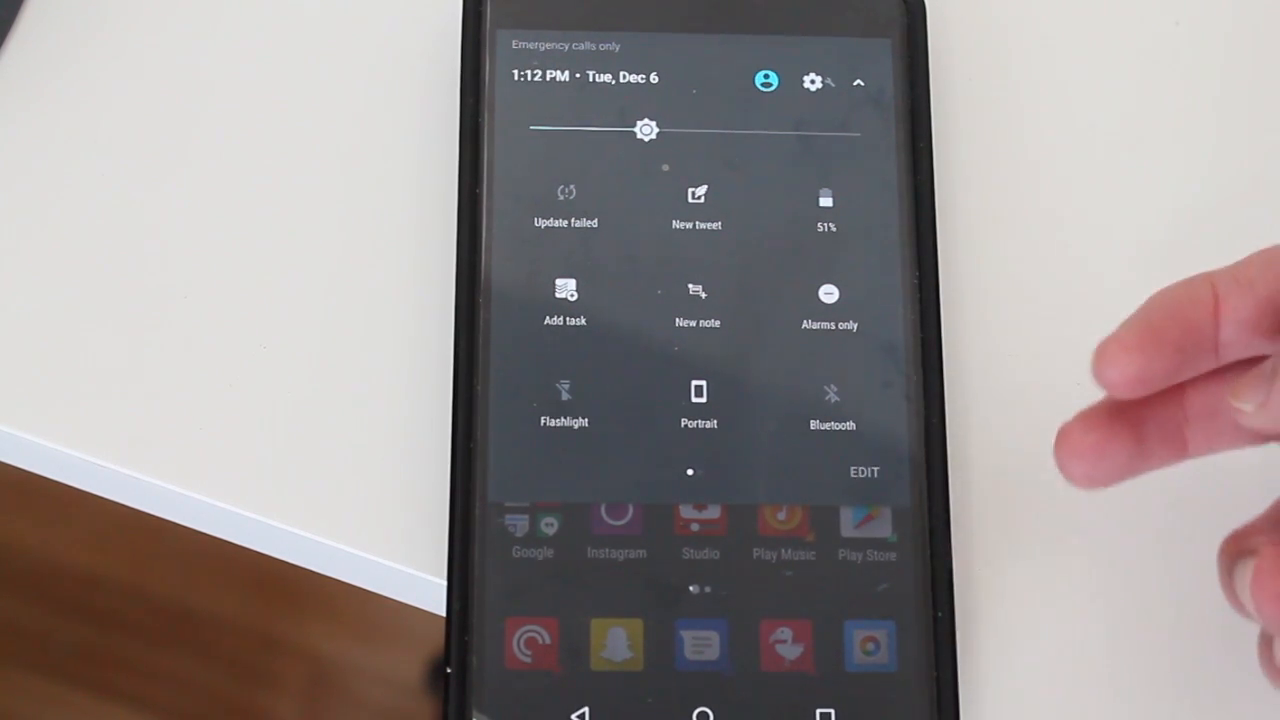
pyautogui.click(864, 472)
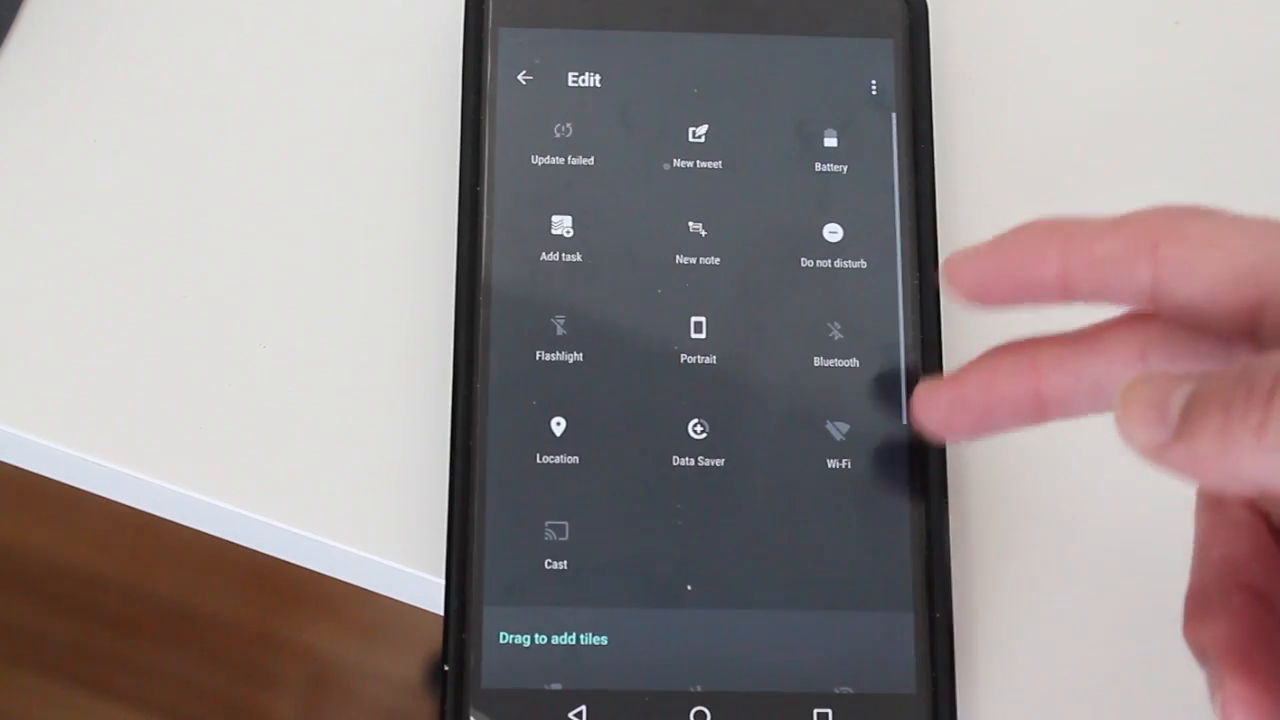
pyautogui.scroll(-3)
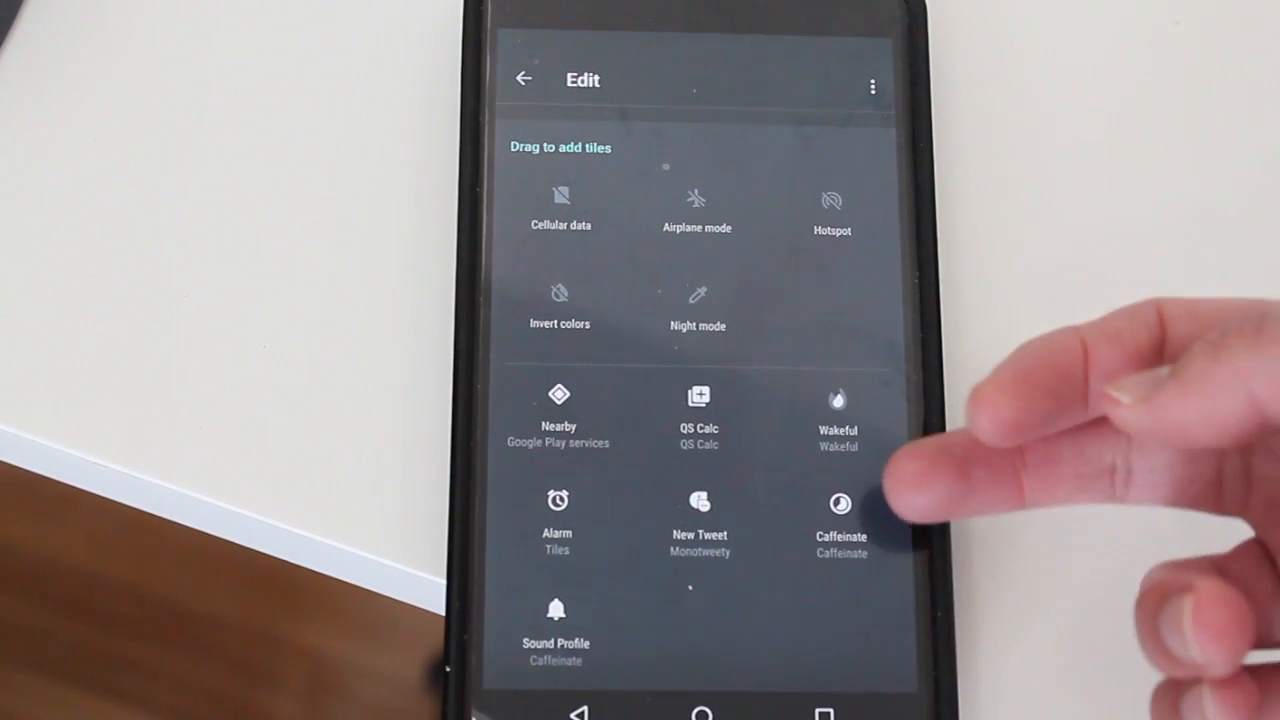
pyautogui.moveTo(880, 500)
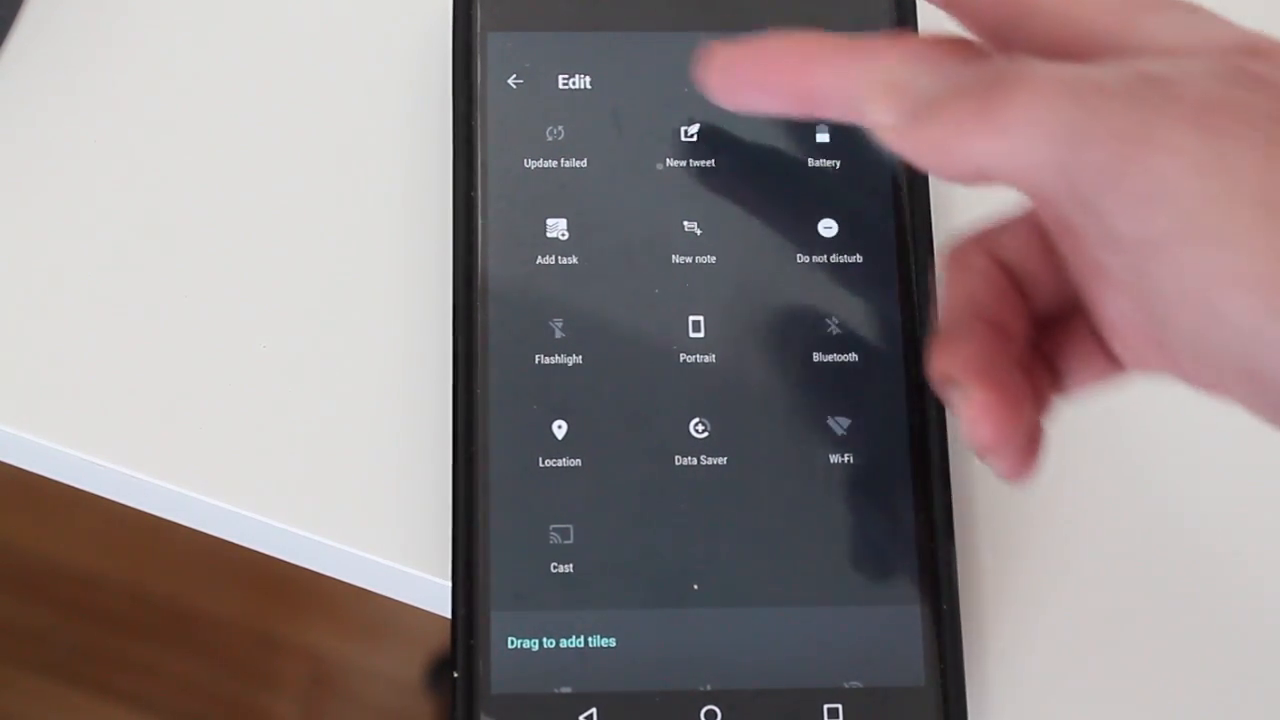
pyautogui.click(516, 80)
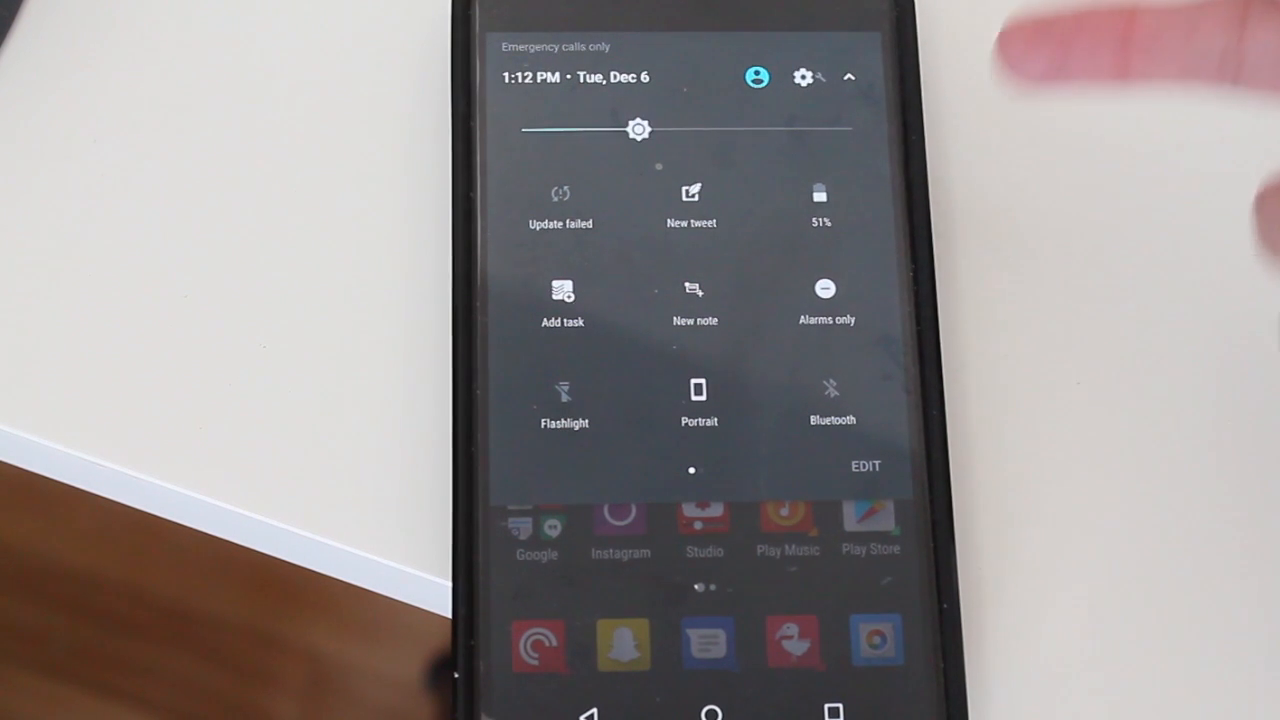